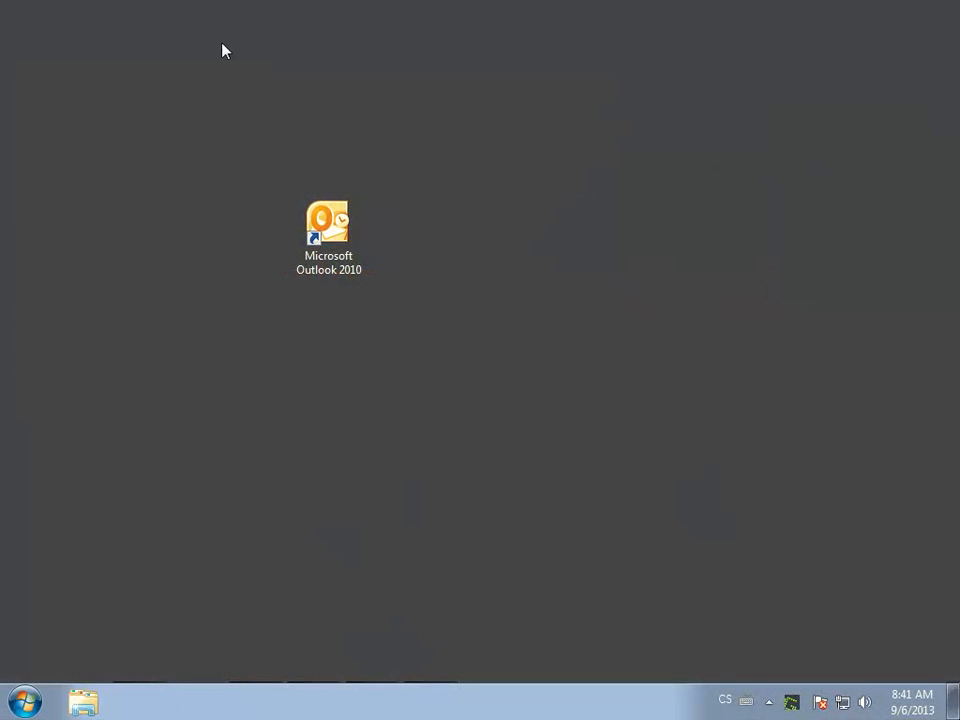
pyautogui.moveTo(332, 244)
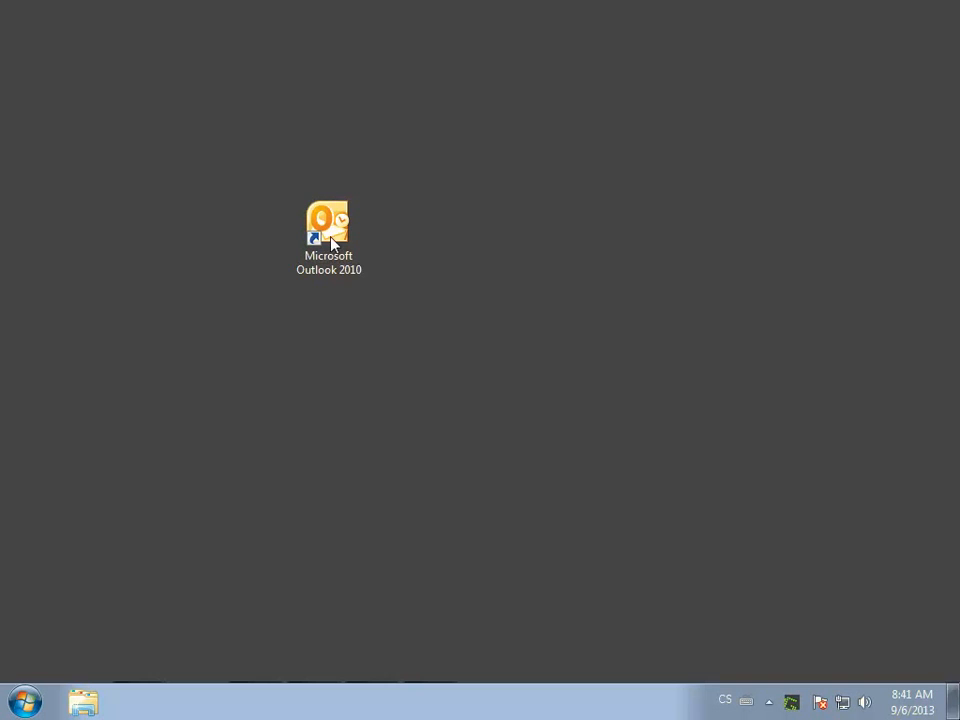
pyautogui.doubleClick(328, 224)
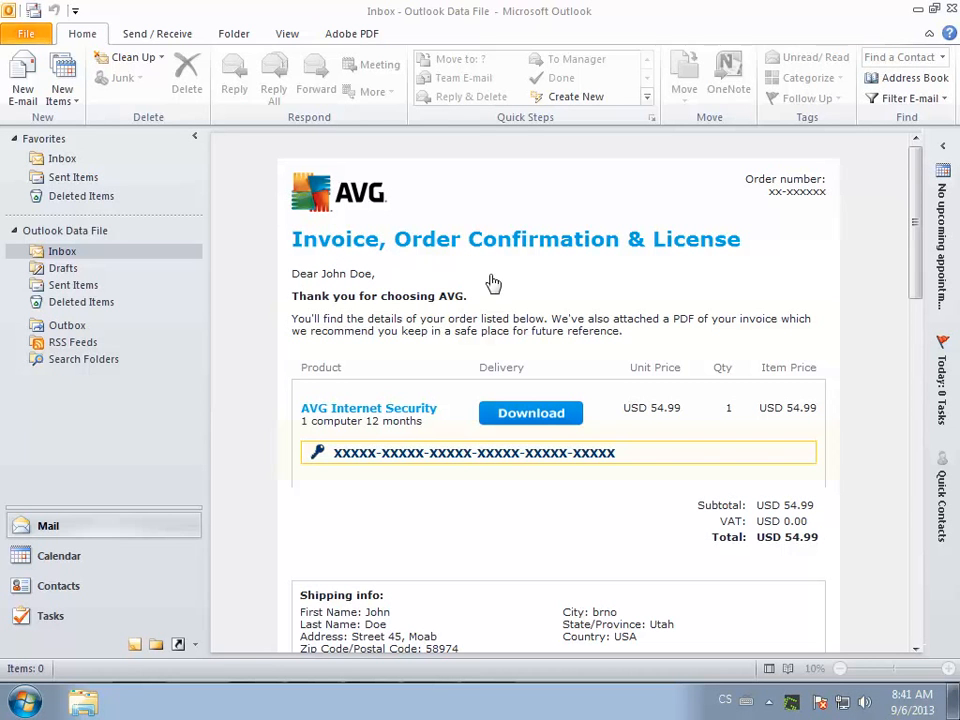
pyautogui.moveTo(558, 420)
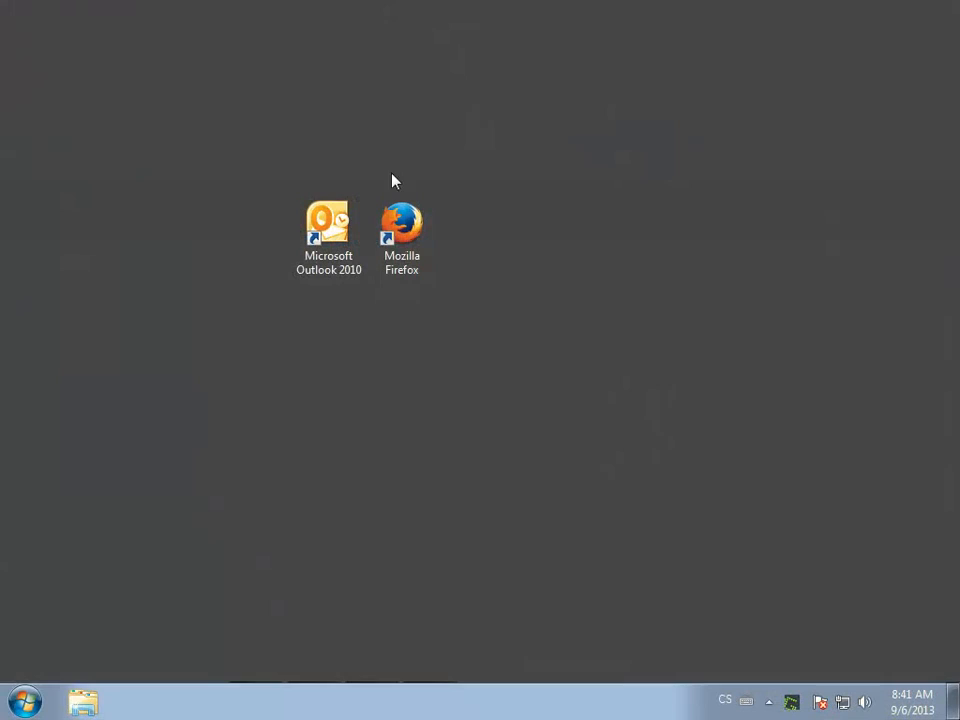
pyautogui.doubleClick(400, 222)
pyautogui.write('http:/')
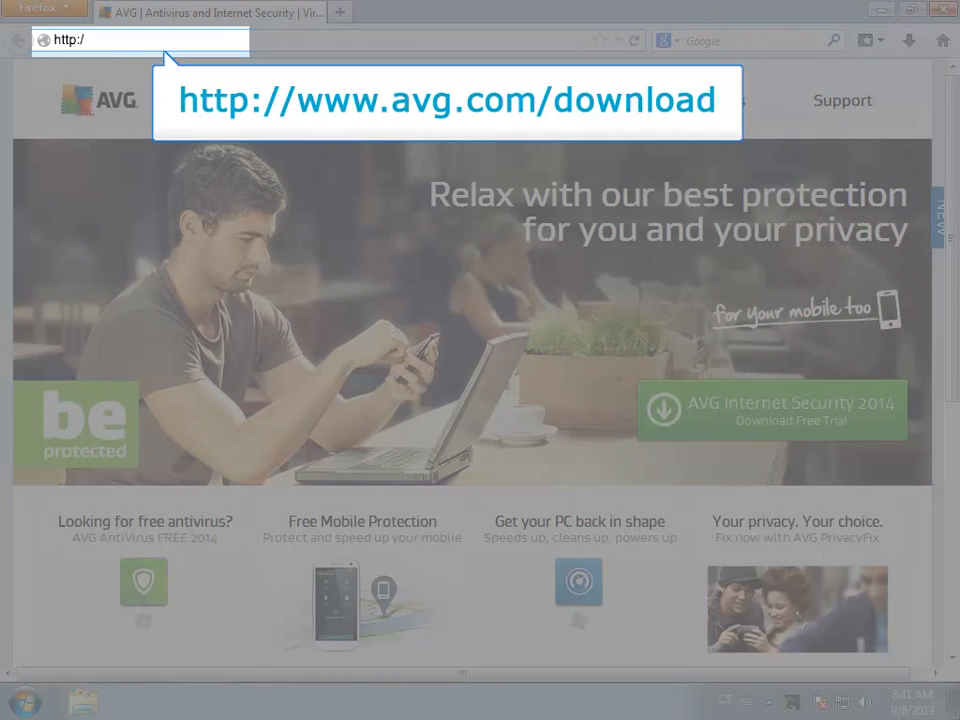
pyautogui.write('www.avg.com/us-en/download')
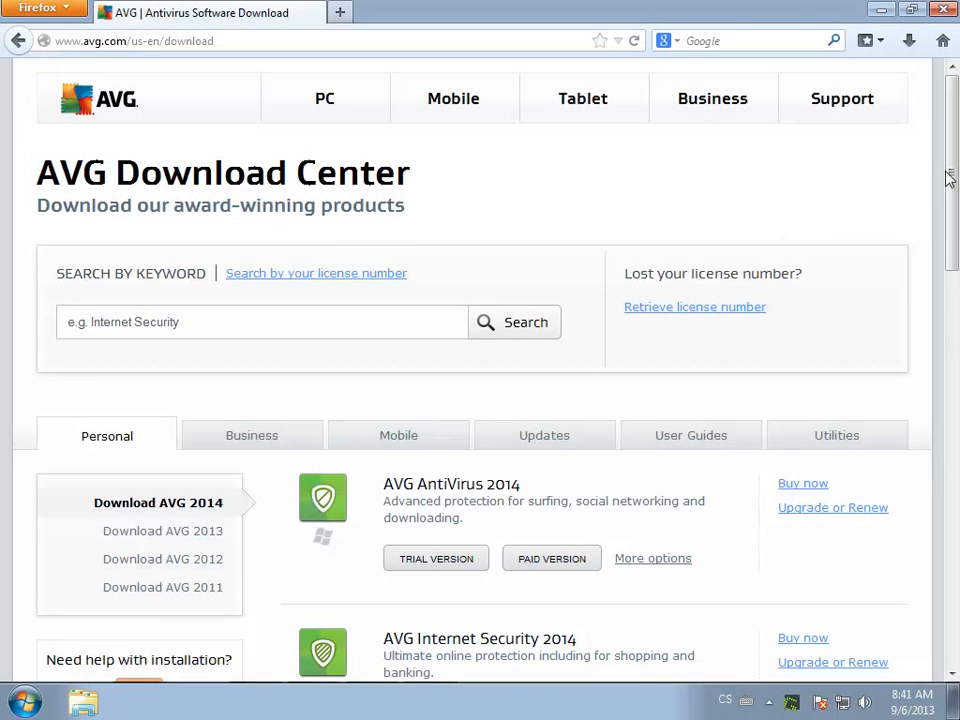
# Step: Download the PAID VERSION of AVG Internet Security 2014 and save the installer file
pyautogui.scroll(-3)
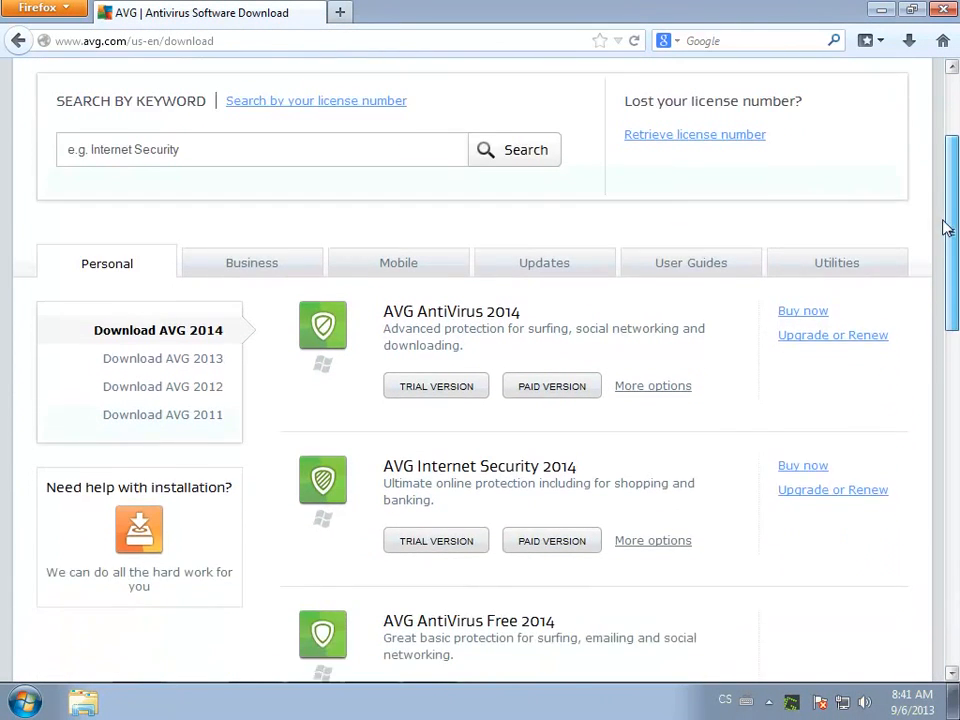
pyautogui.scroll(-3)
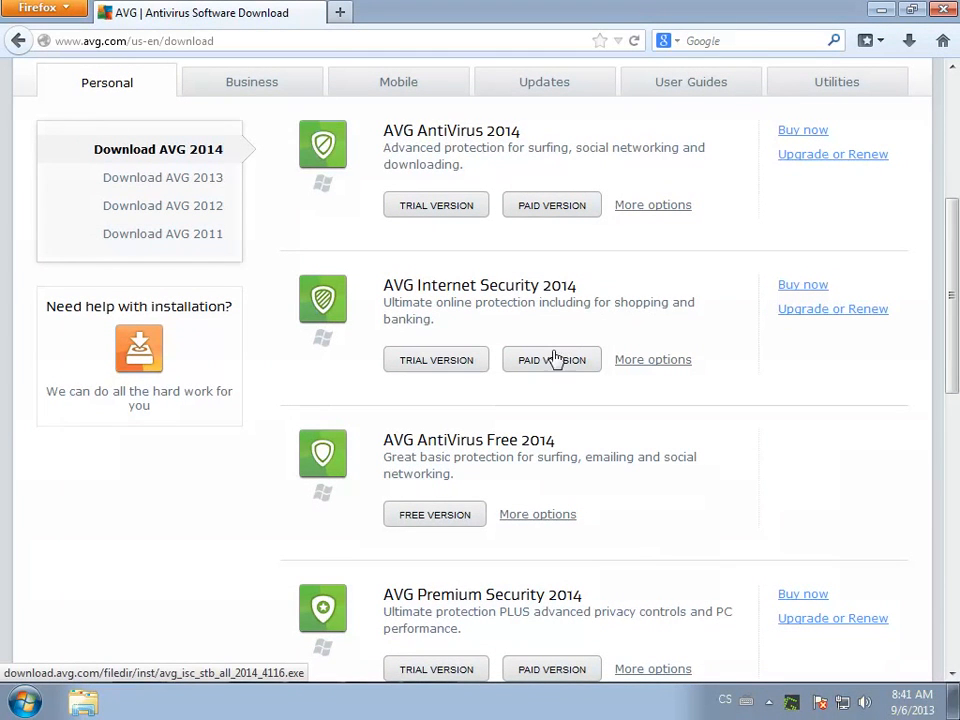
pyautogui.click(552, 360)
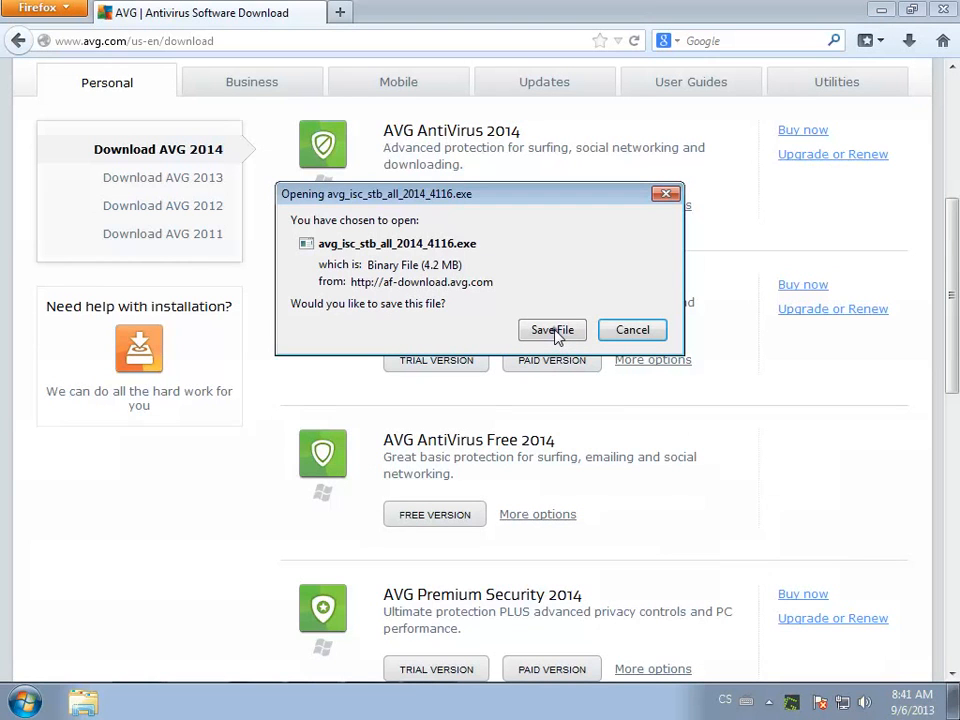
pyautogui.click(552, 330)
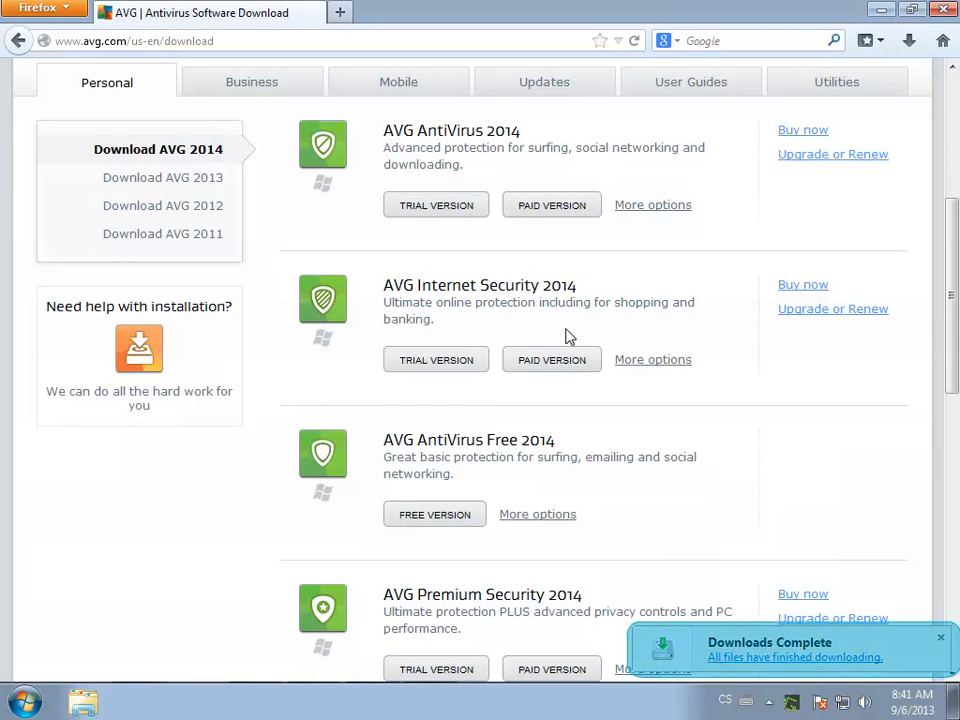
pyautogui.moveTo(936, 62)
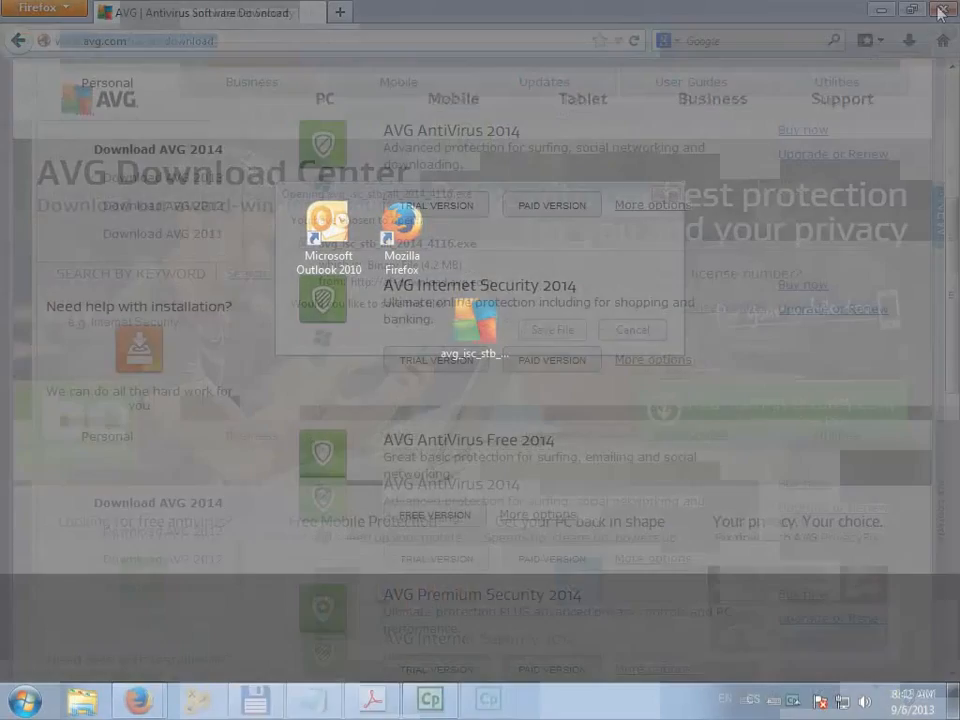
# Step: Close Firefox and run the avg_isc_stb installer from the desktop past the Security Warning
pyautogui.click(940, 10)
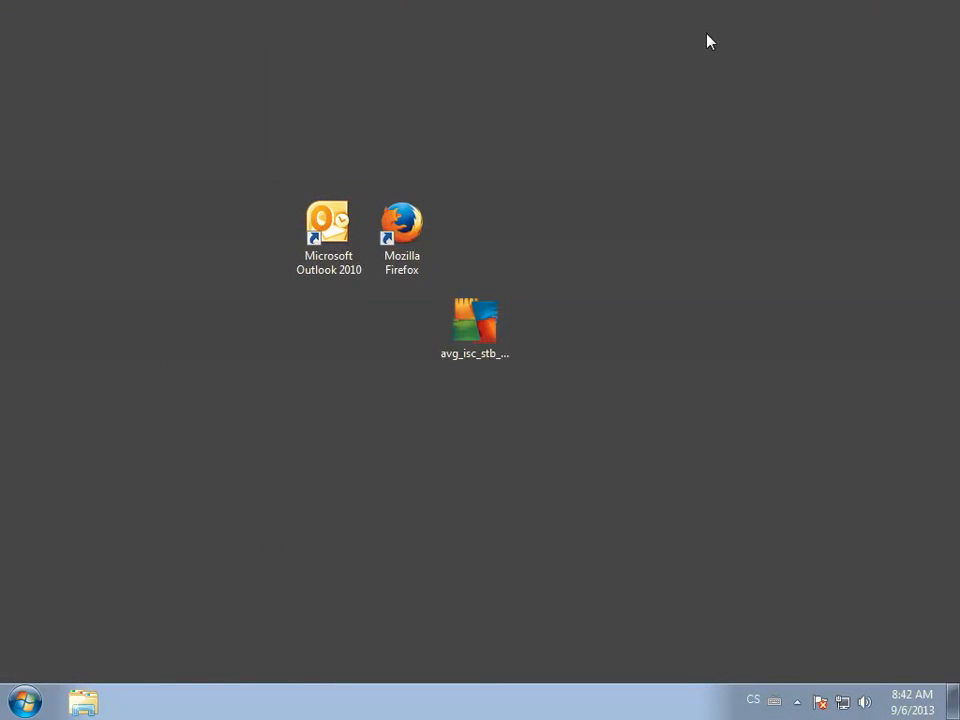
pyautogui.moveTo(522, 166)
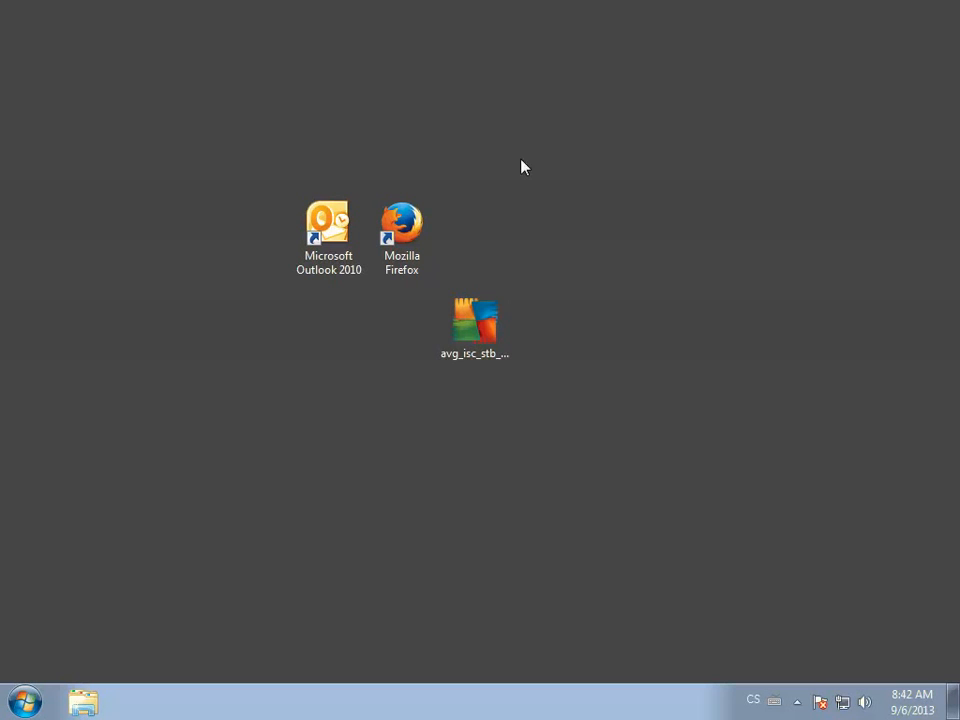
pyautogui.moveTo(478, 330)
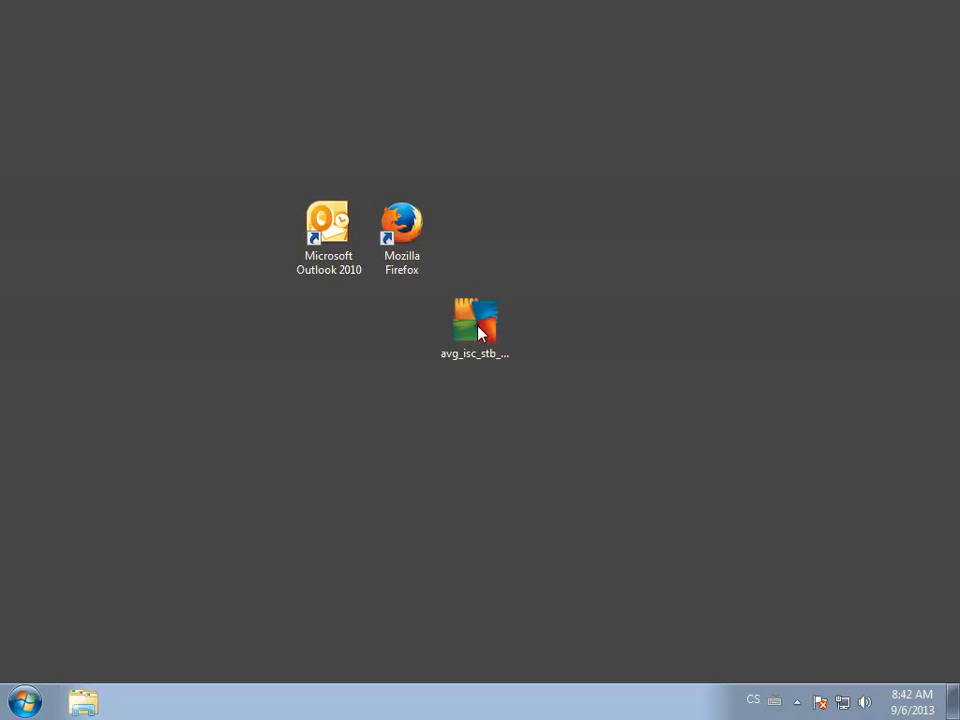
pyautogui.doubleClick(474, 320)
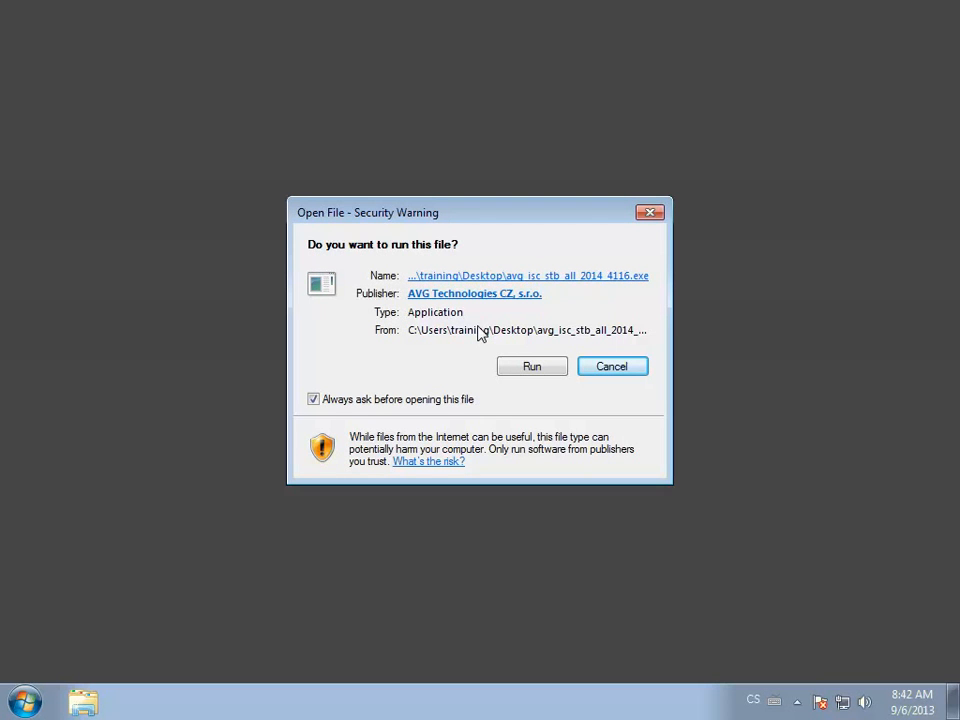
pyautogui.moveTo(512, 336)
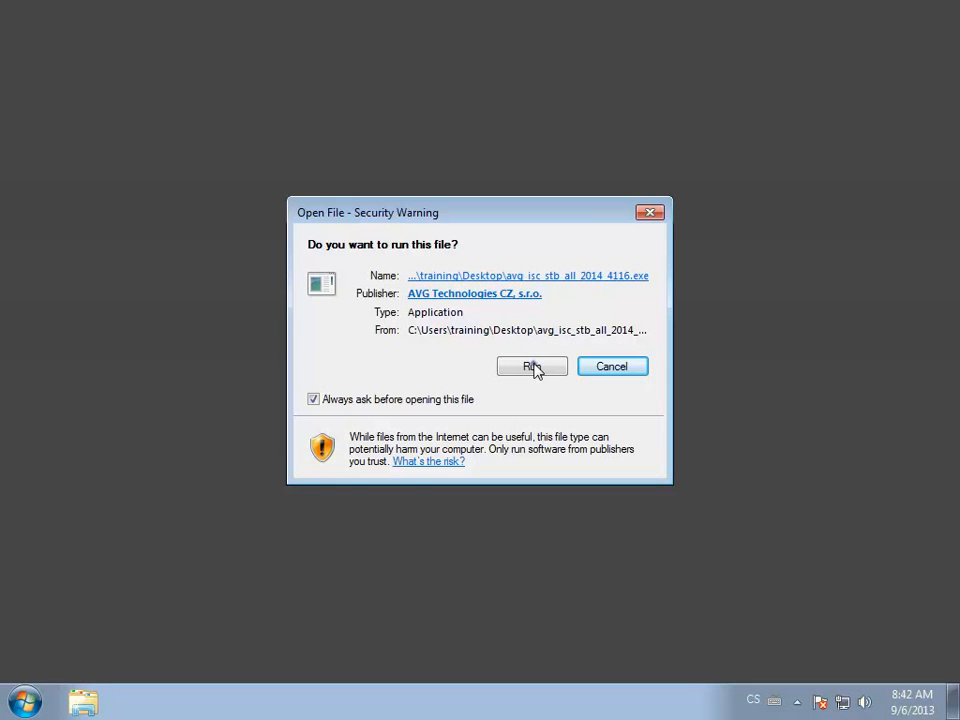
pyautogui.click(532, 366)
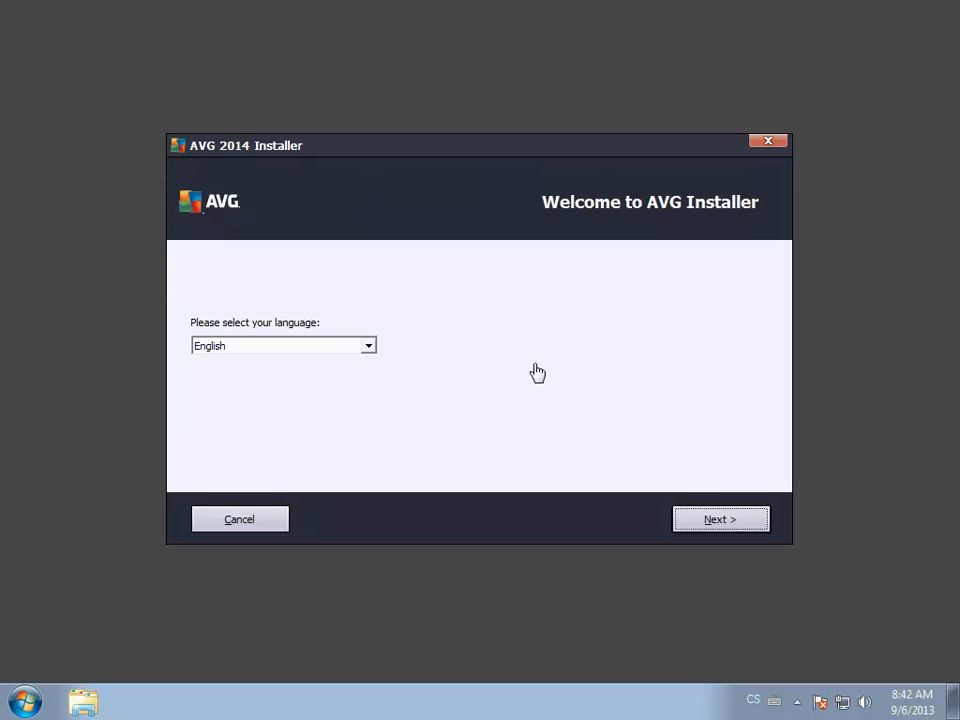
pyautogui.moveTo(694, 434)
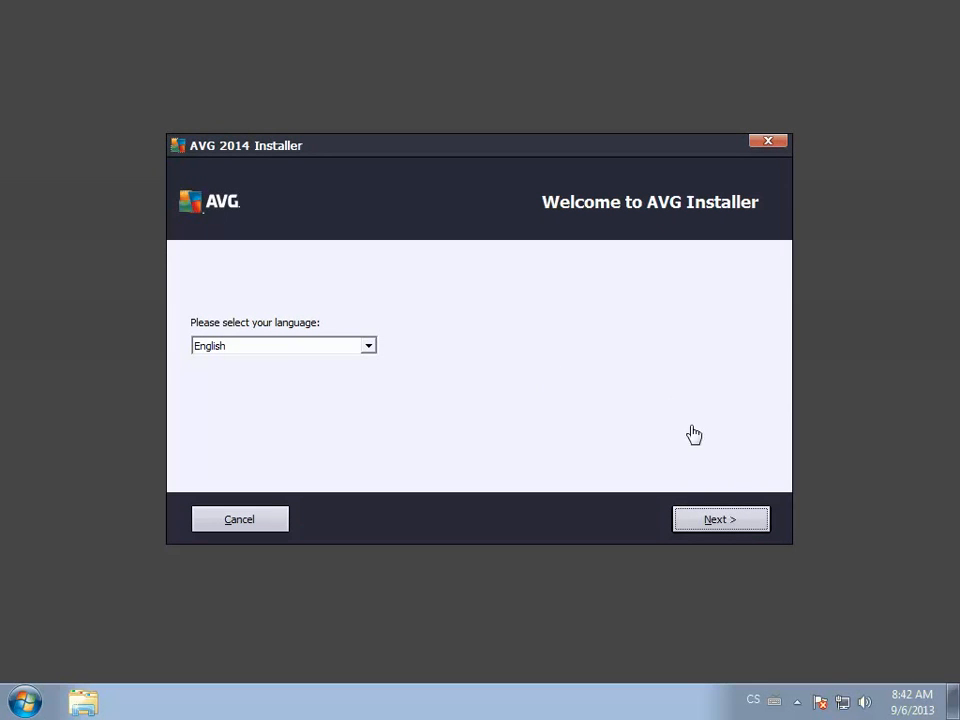
pyautogui.moveTo(720, 520)
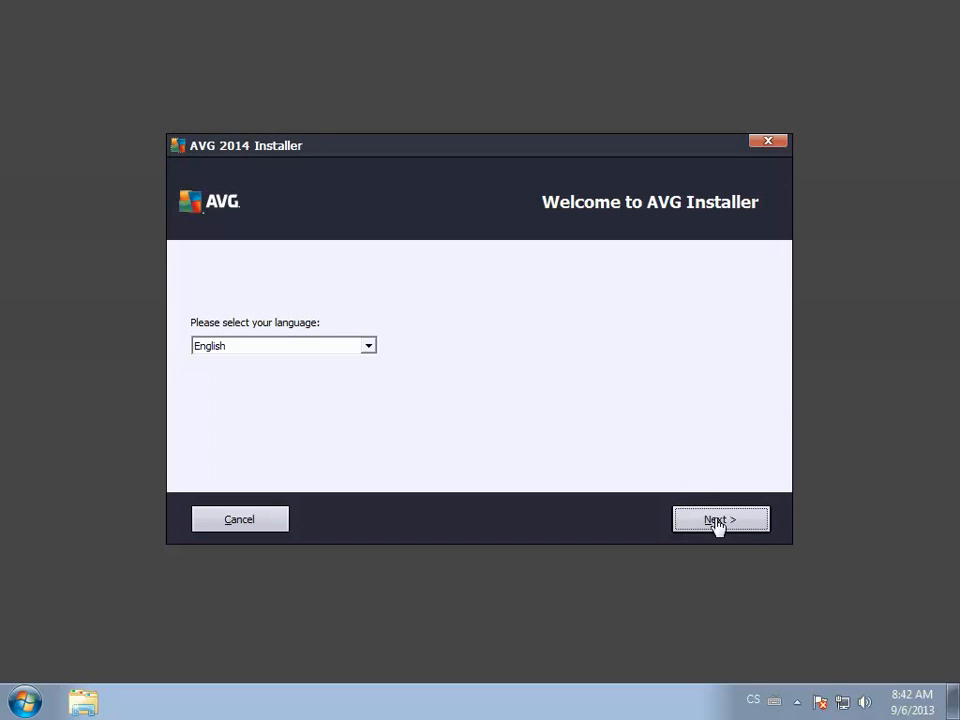
# Step: Continue with English and accept the end user license agreement
pyautogui.click(720, 520)
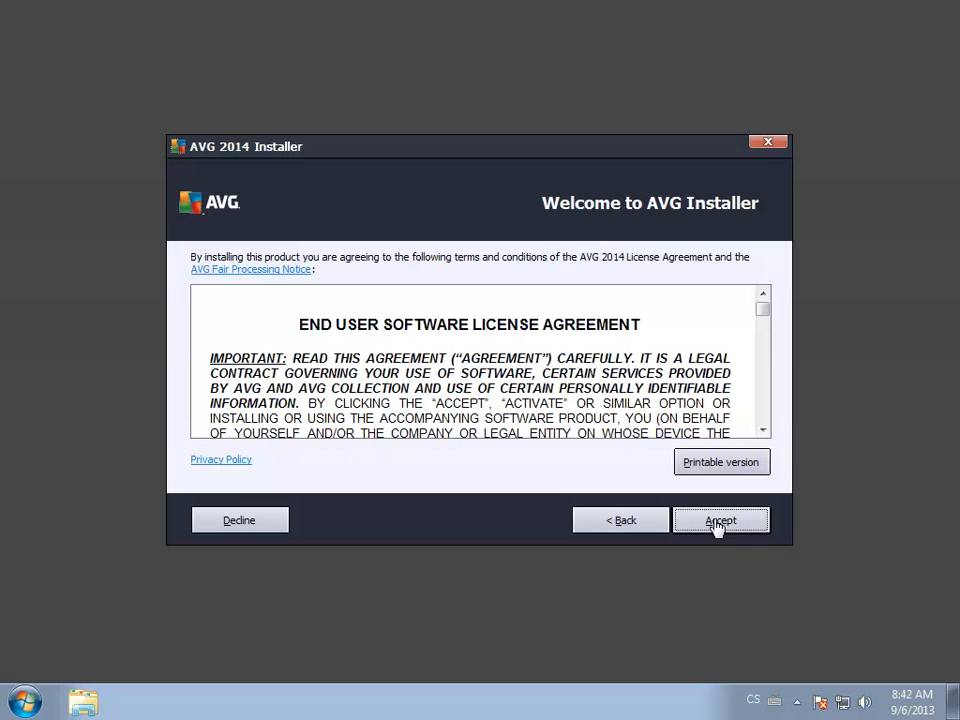
pyautogui.click(720, 520)
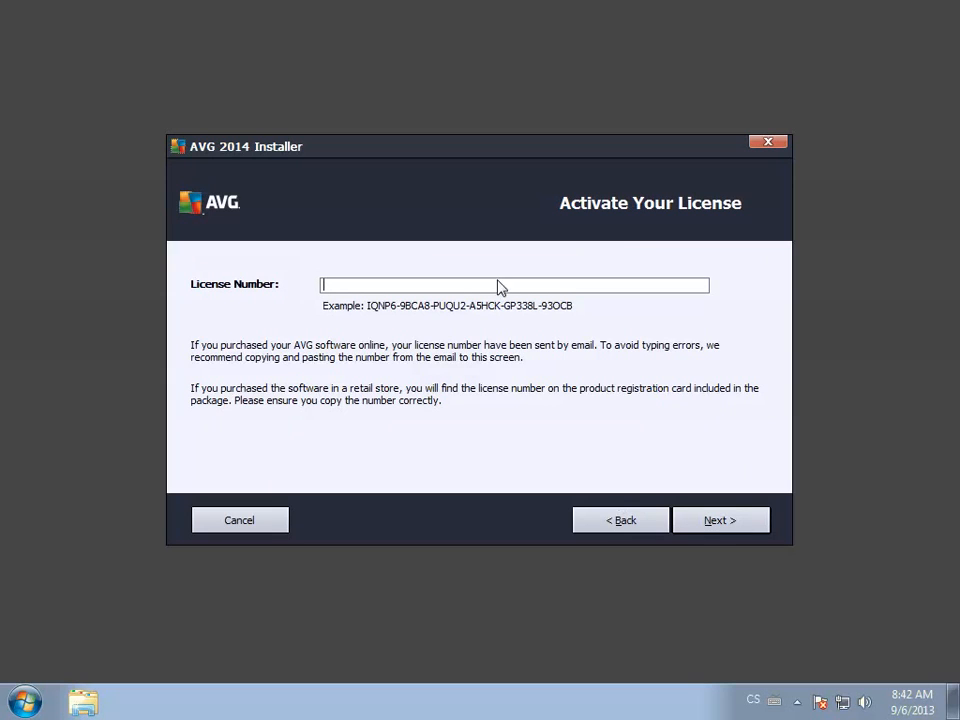
# Step: Drag the installer window to the lower right, uncovering the Outlook and Firefox shortcuts
pyautogui.moveTo(480, 146); pyautogui.dragTo(624, 228)
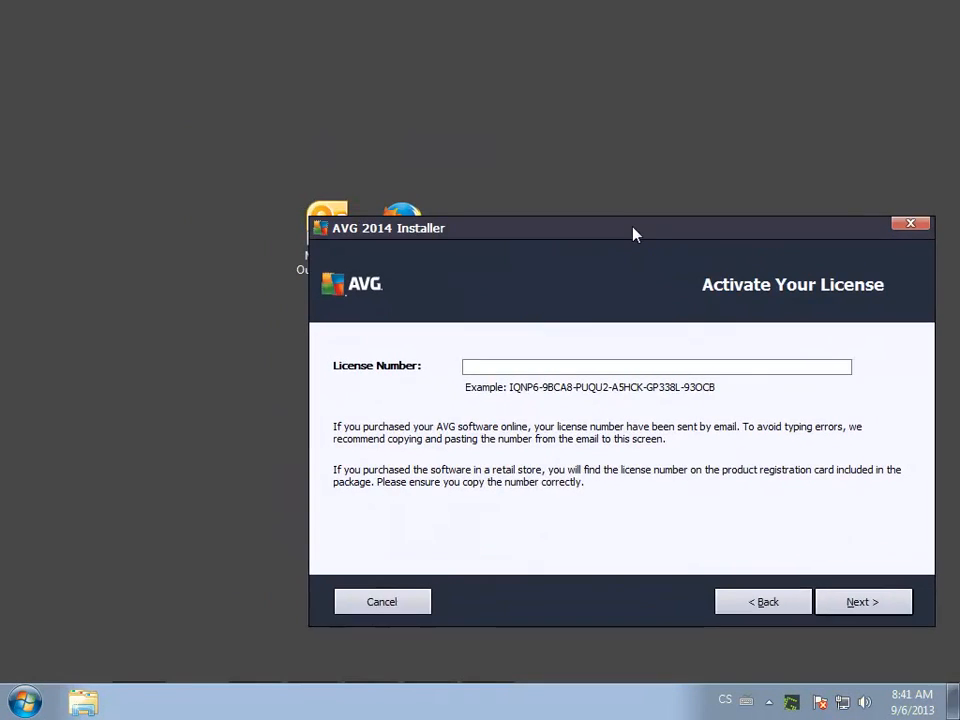
pyautogui.moveTo(632, 228); pyautogui.dragTo(664, 252)
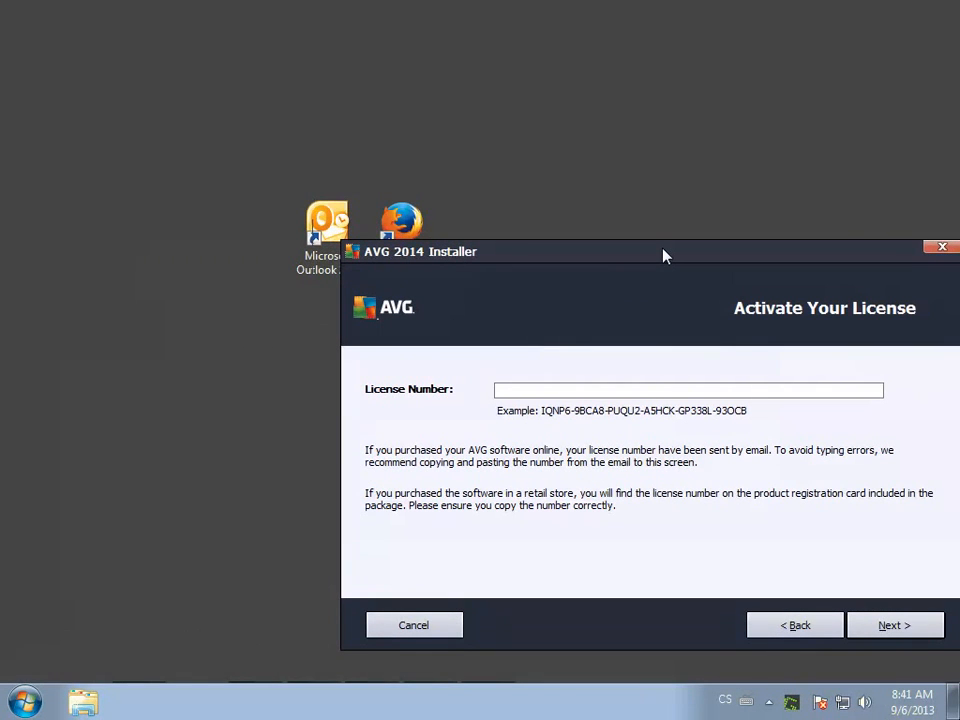
pyautogui.moveTo(500, 252)
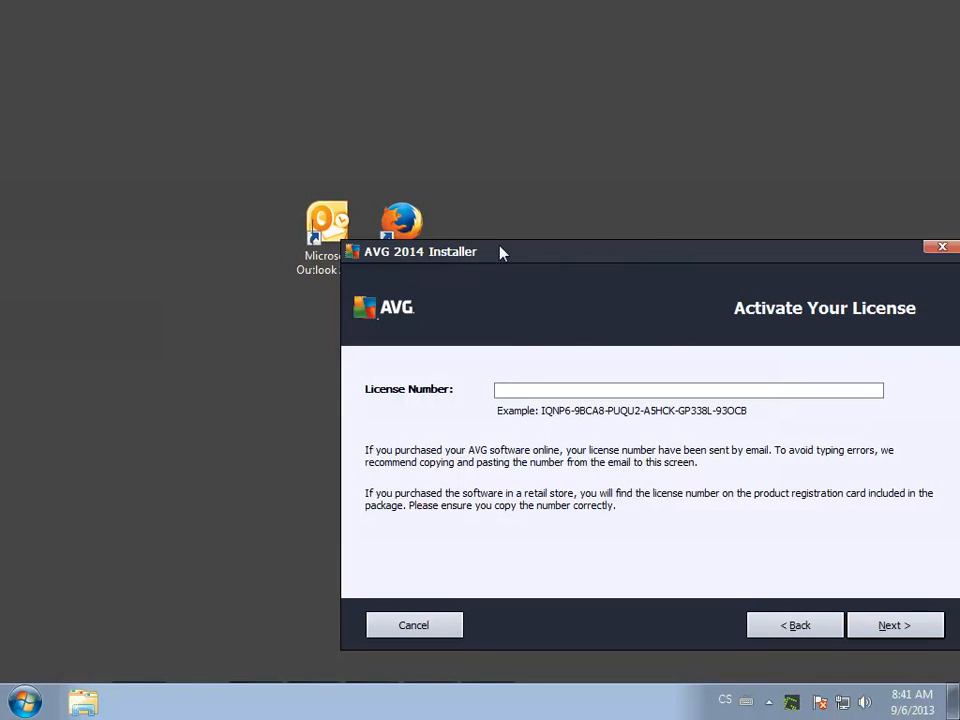
pyautogui.moveTo(336, 230)
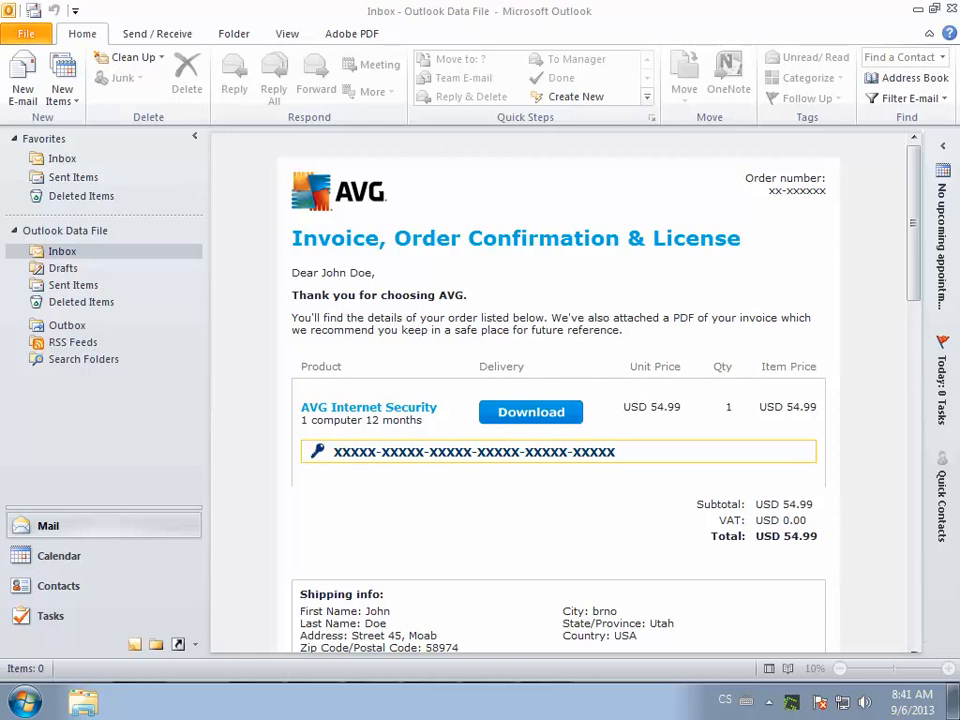
pyautogui.moveTo(336, 224)
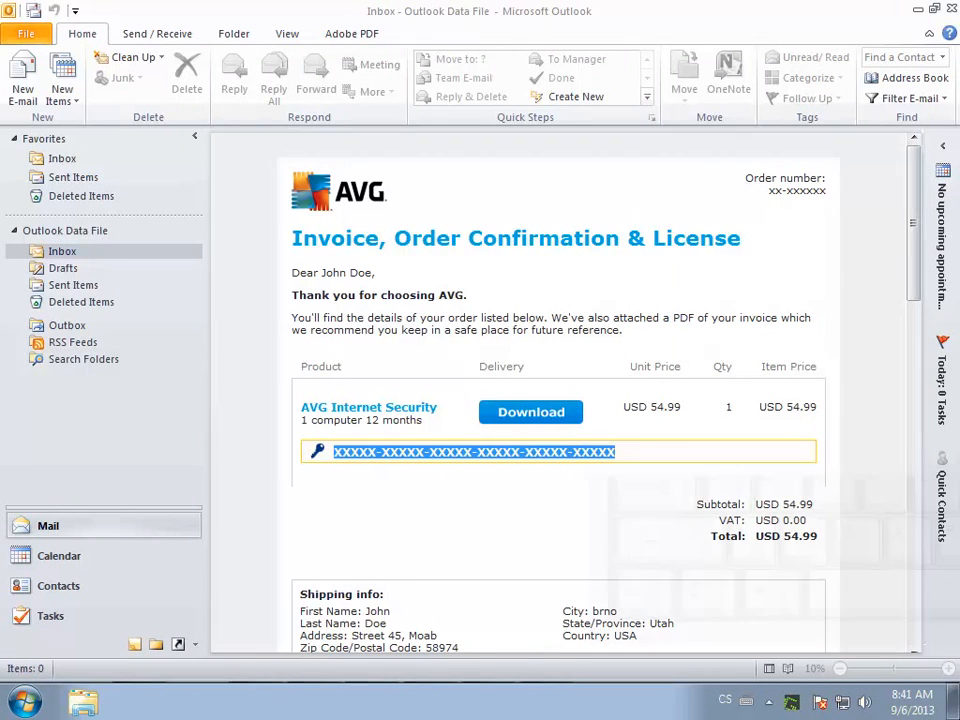
# Step: Copy the selected license number from the AVG order confirmation email
pyautogui.press('ctrl+c')
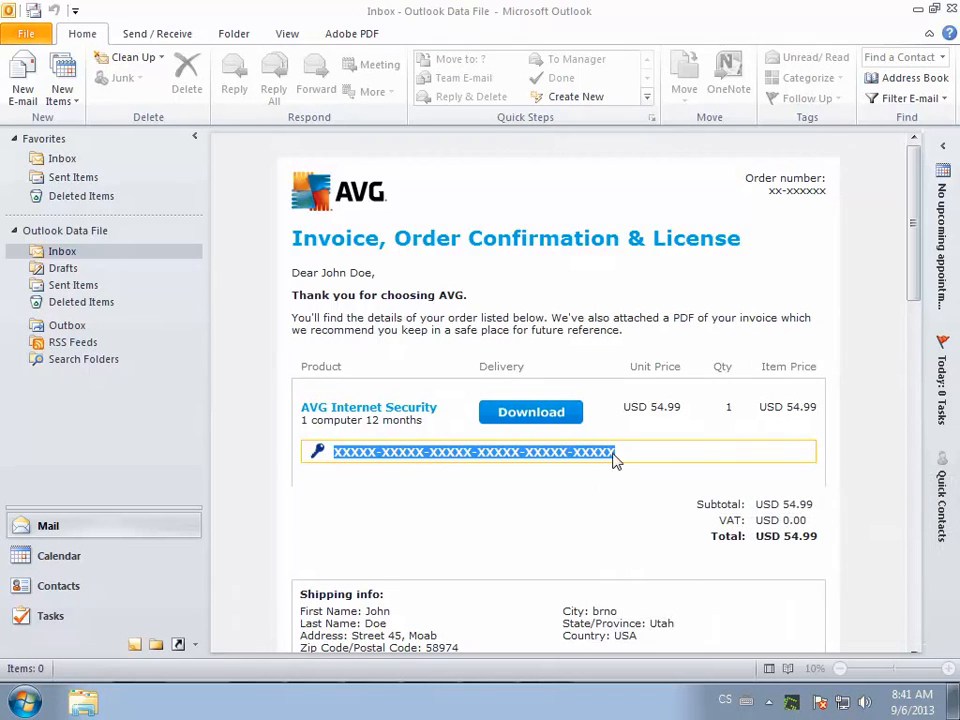
pyautogui.moveTo(928, 200)
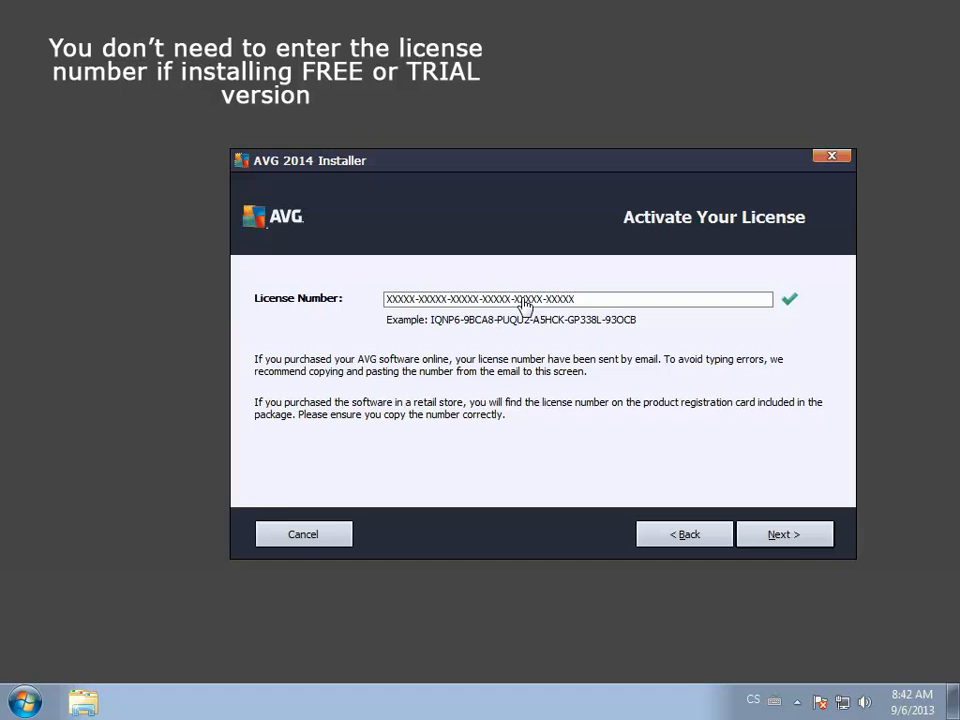
pyautogui.moveTo(784, 534)
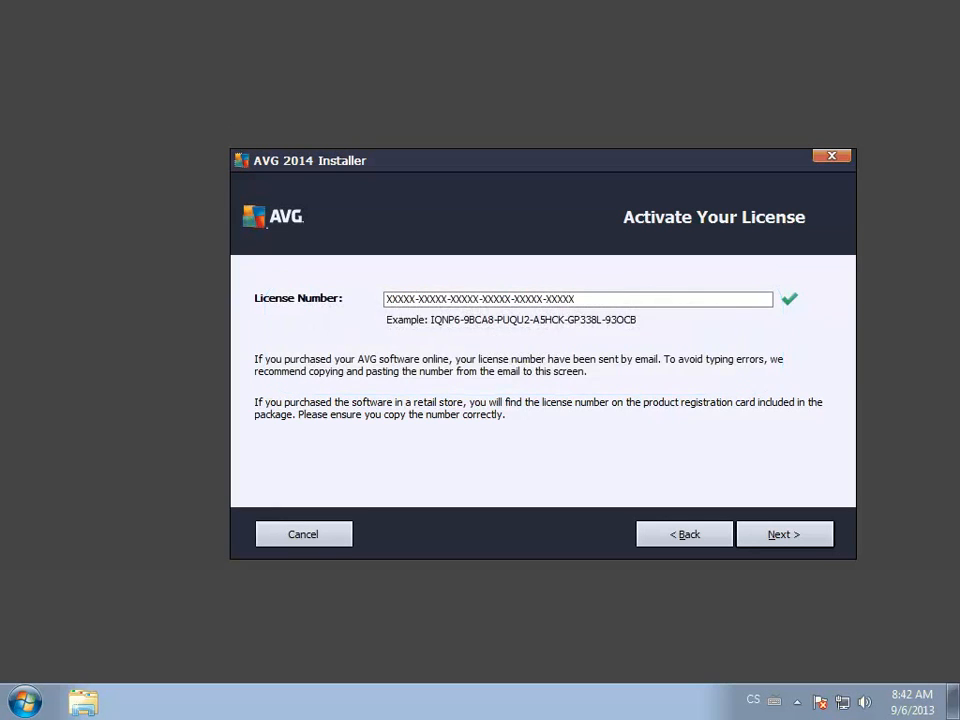
# Step: Submit the accepted license number and continue to the installation type choice
pyautogui.click(784, 534)
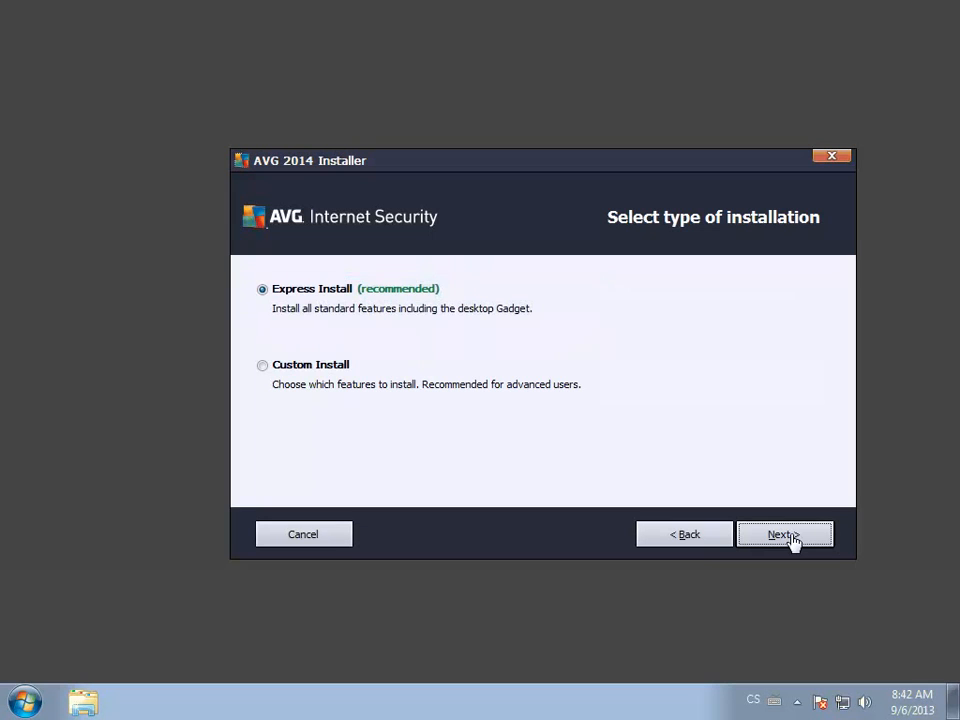
# Step: Proceed with Express Install (recommended) to the AVG Toolbar offer
pyautogui.click(784, 534)
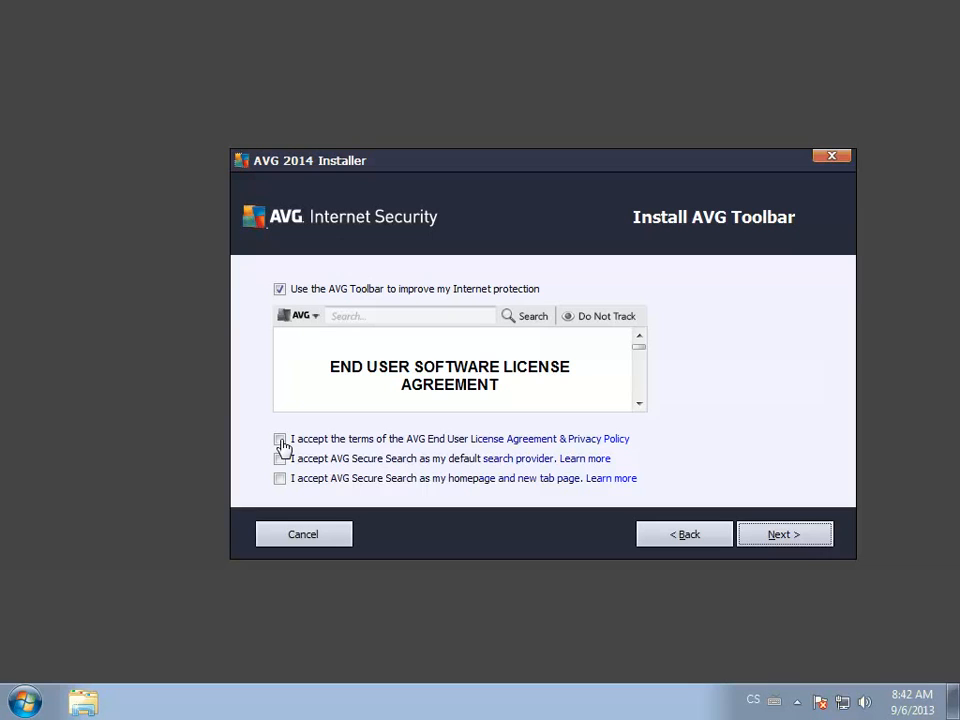
# Step: Decline AVG Secure Search as default search provider and let the installation complete
pyautogui.click(280, 440)
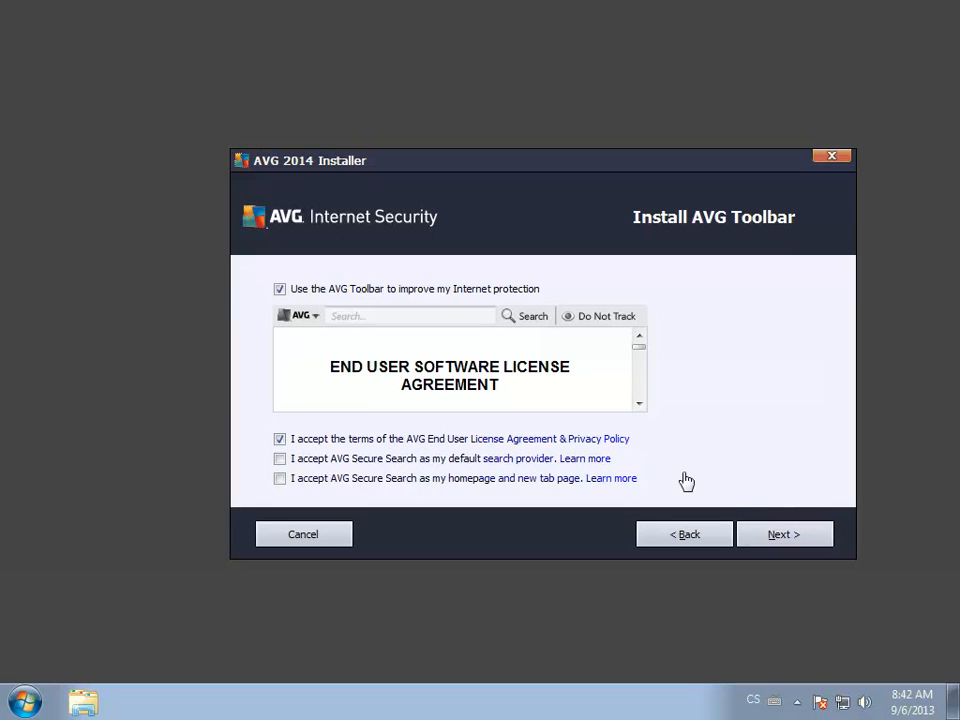
pyautogui.moveTo(776, 540)
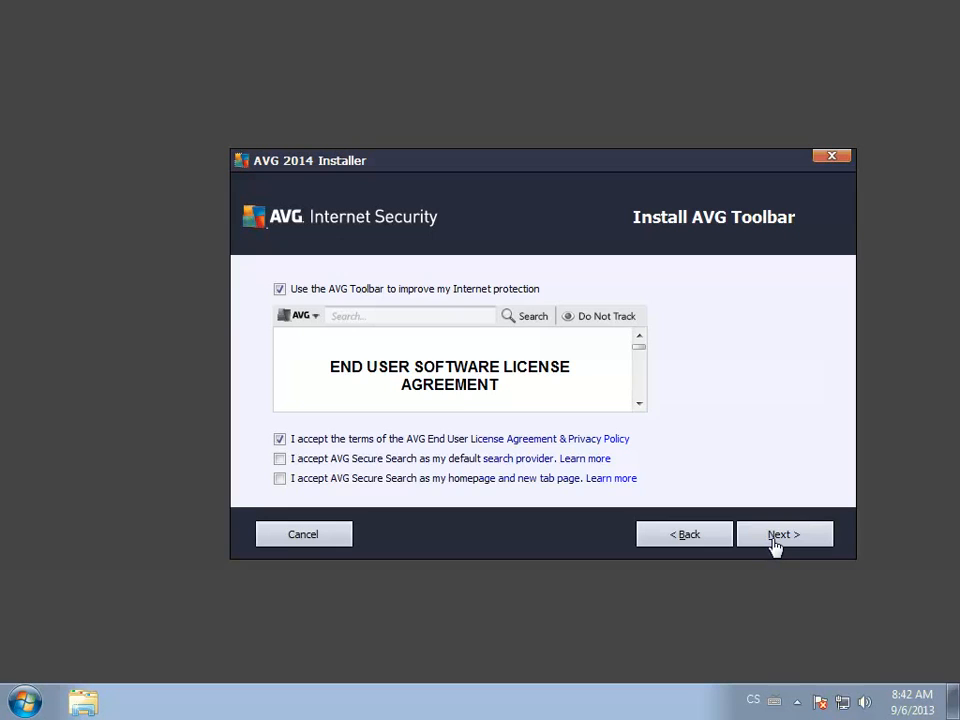
pyautogui.click(784, 534)
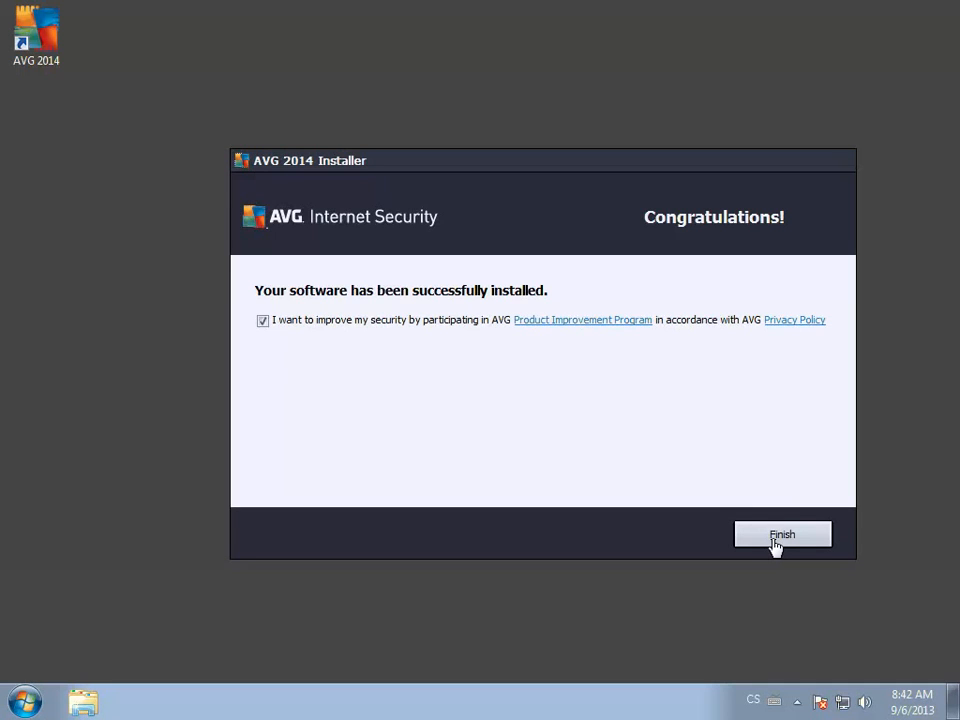
# Step: Finish the installer, bringing up the AVG Internet Security main window
pyautogui.click(782, 534)
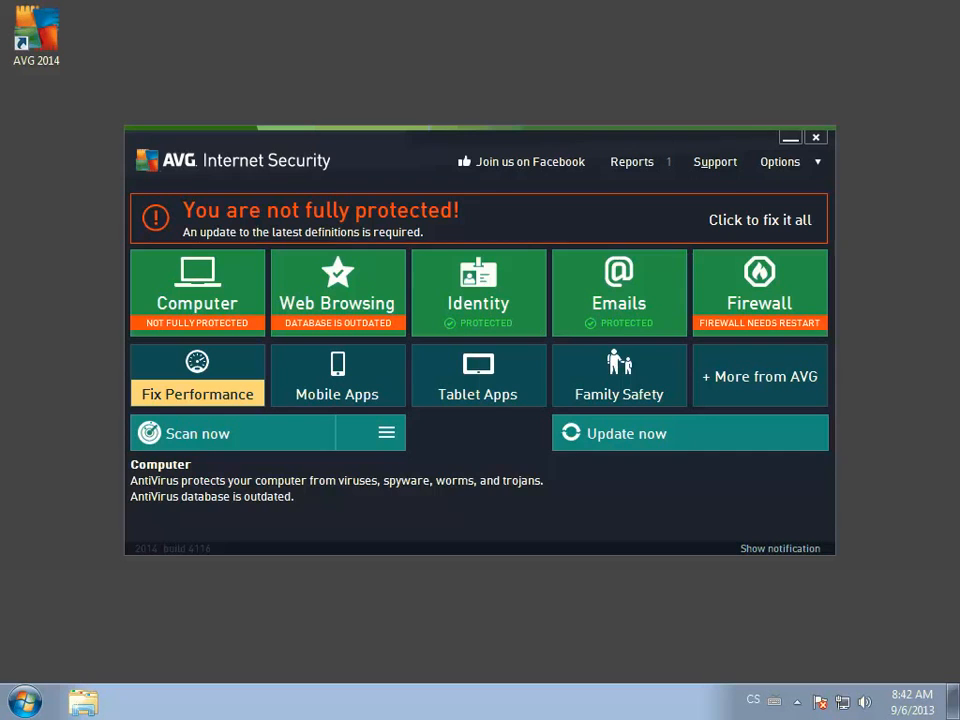
pyautogui.moveTo(762, 520)
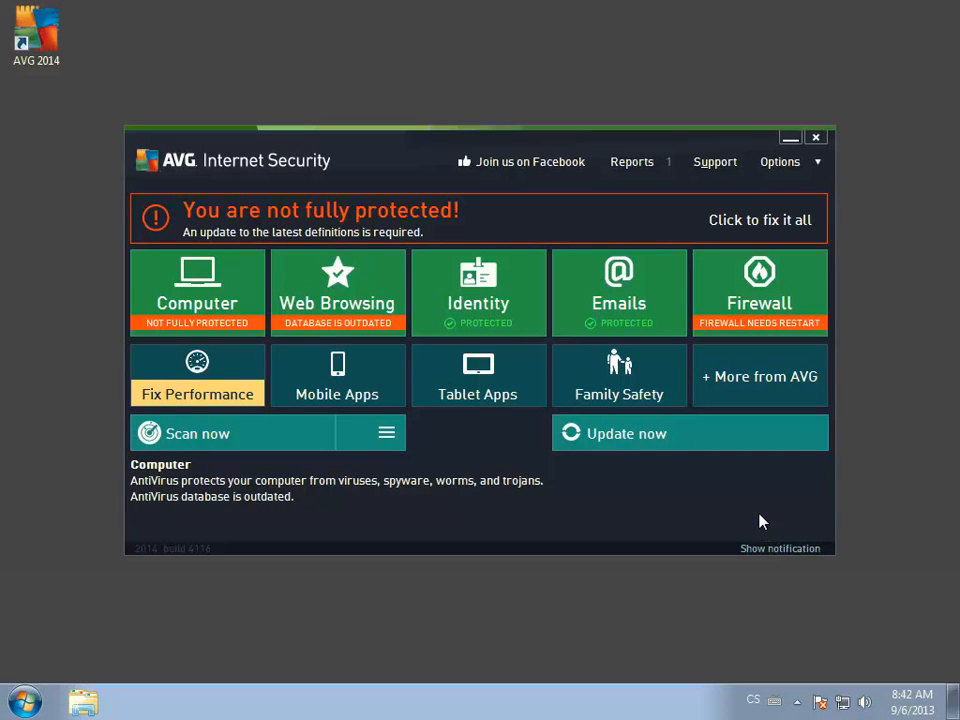
pyautogui.moveTo(748, 312)
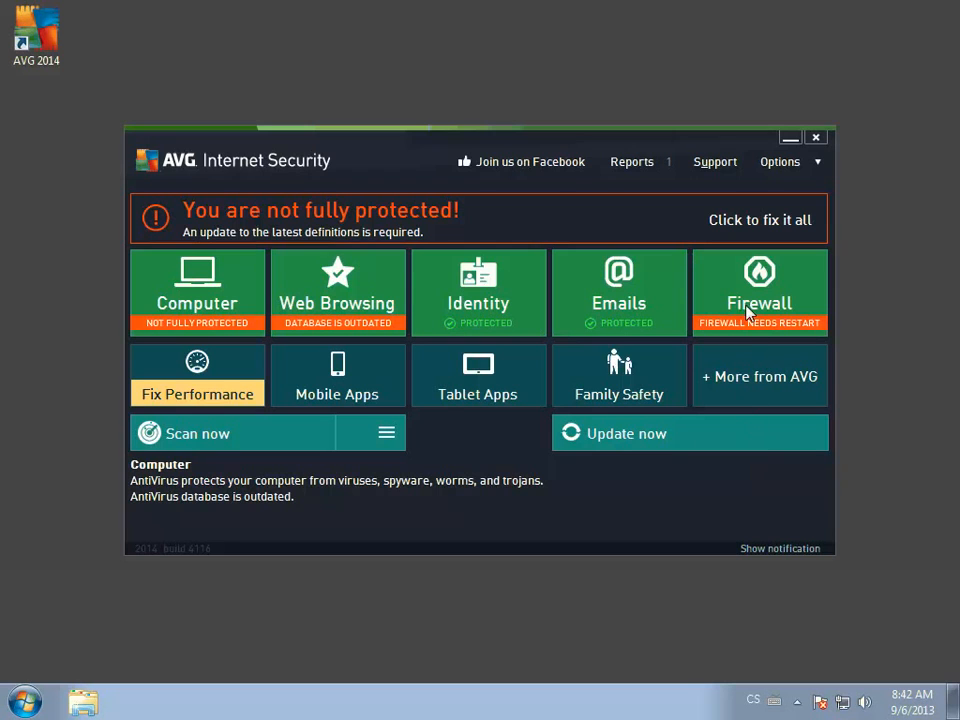
pyautogui.moveTo(748, 220)
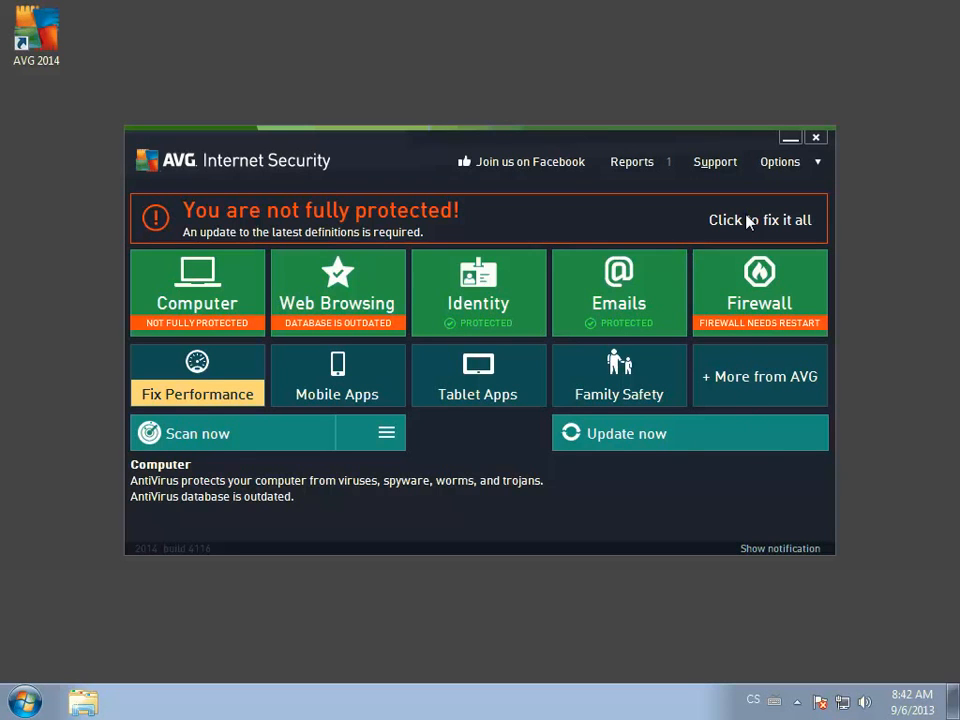
# Step: Fix all outstanding protection issues so AVG reports 'You are protected'
pyautogui.click(760, 220)
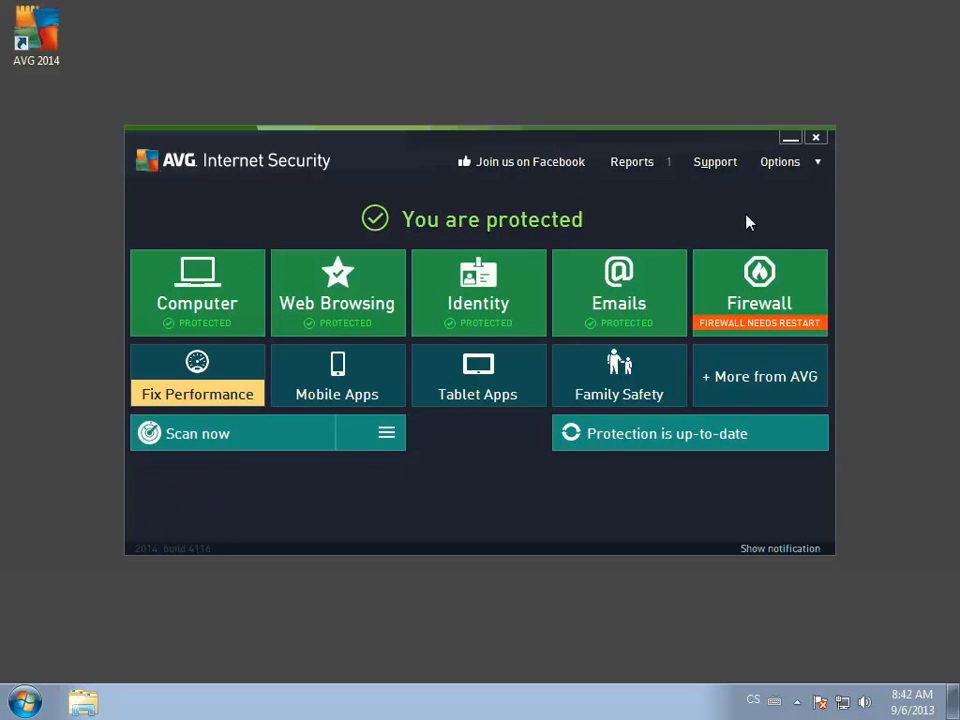
pyautogui.moveTo(770, 220)
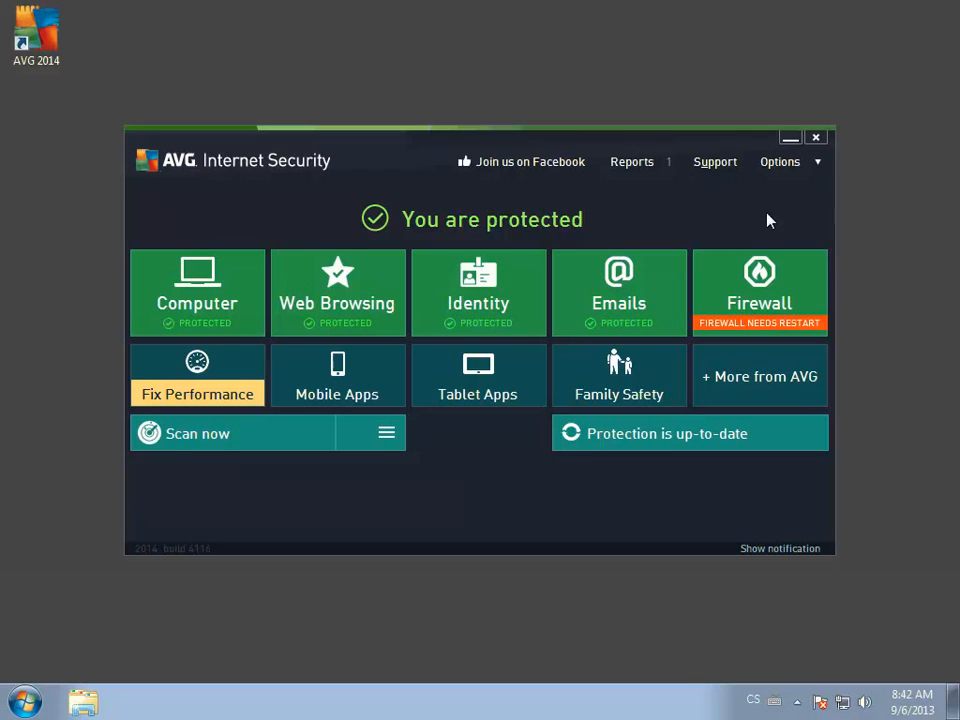